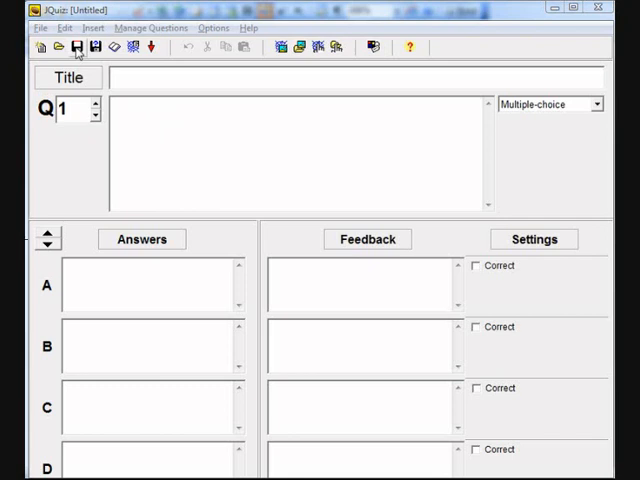
Save the still-empty quiz under the name NZ_bird_calls in the nz_birds folder.
{"action": "left_click", "coordinate": [77, 47]}
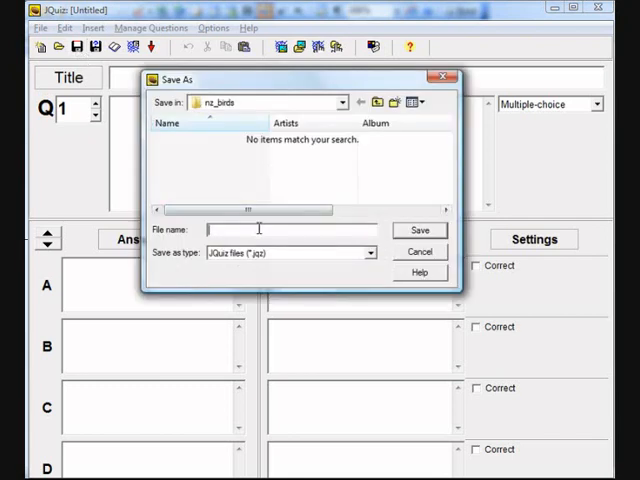
{"action": "type", "text": "NZ_"}
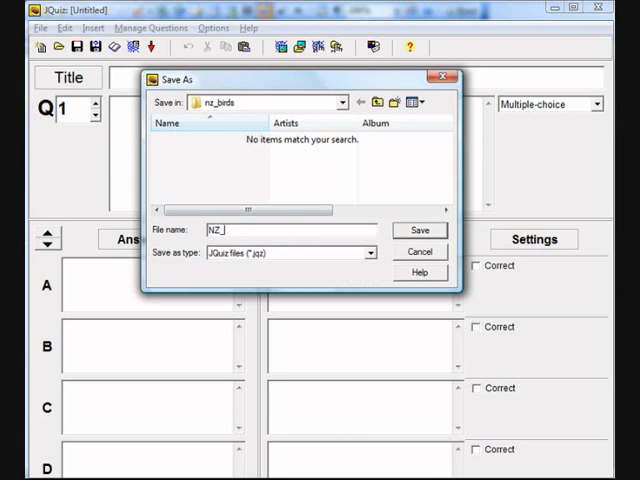
{"action": "type", "text": "bn"}
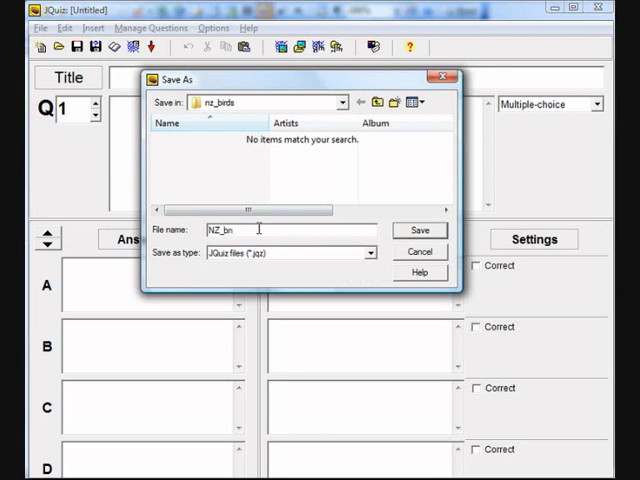
{"action": "type", "text": "ird"}
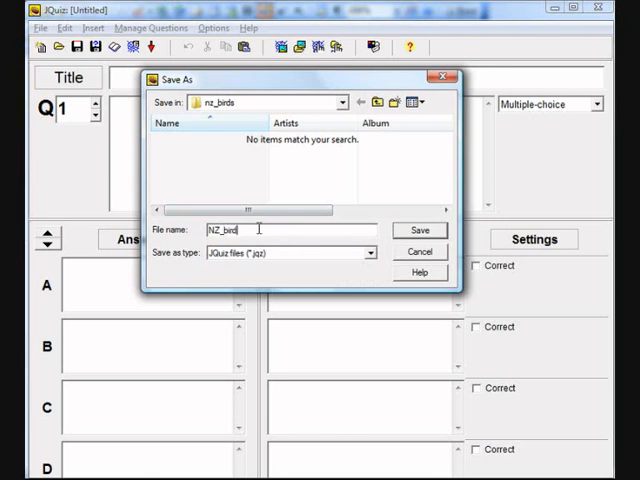
{"action": "type", "text": "_c"}
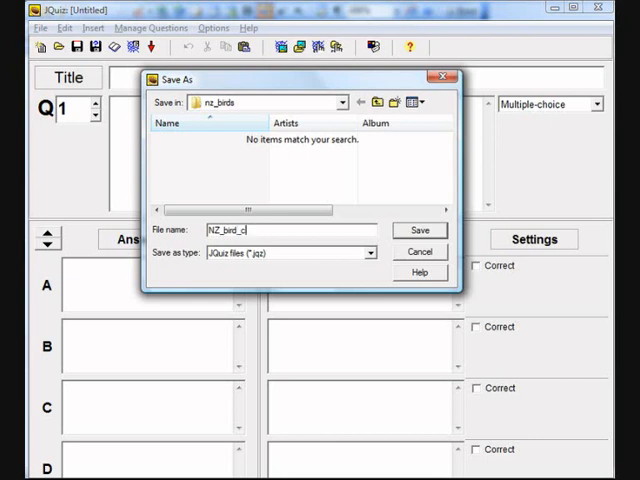
{"action": "type", "text": "all"}
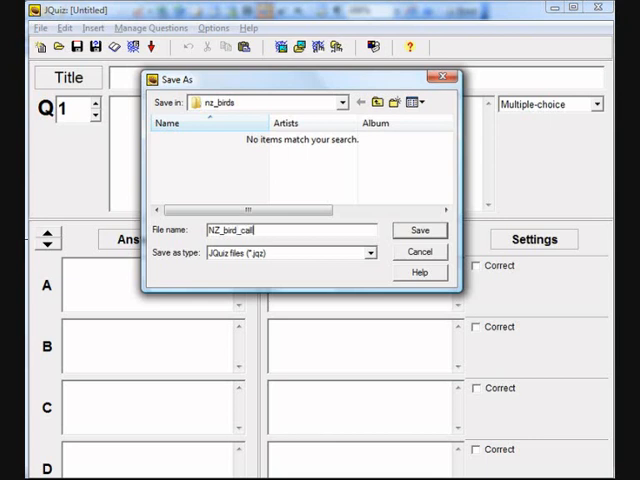
{"action": "left_click", "coordinate": [419, 230]}
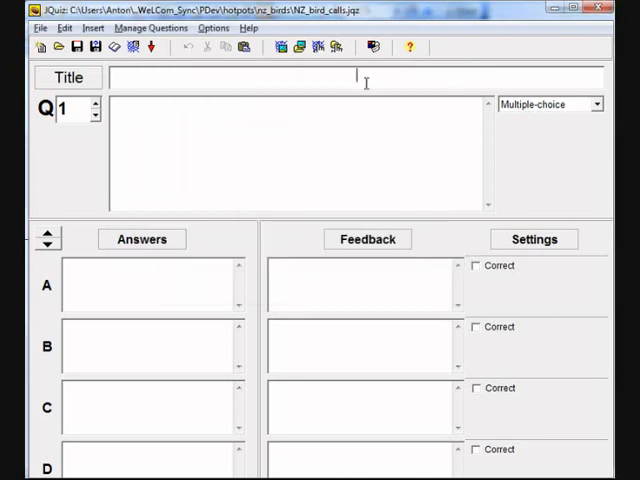
Enter 'NZ Bird Calls Quiz' as the quiz title.
{"action": "type", "text": "NZ B"}
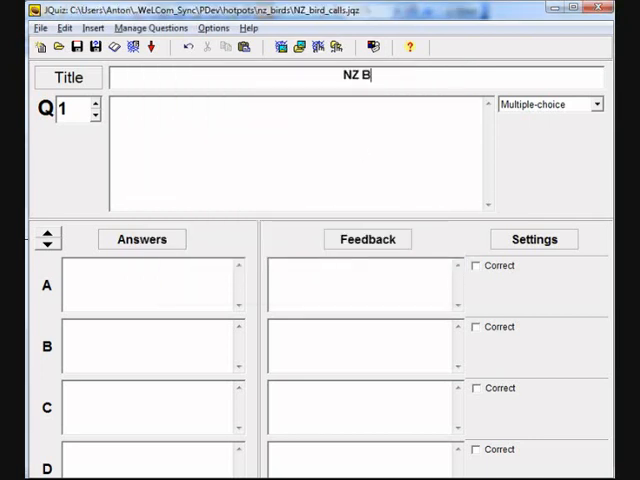
{"action": "type", "text": "ird Ca"}
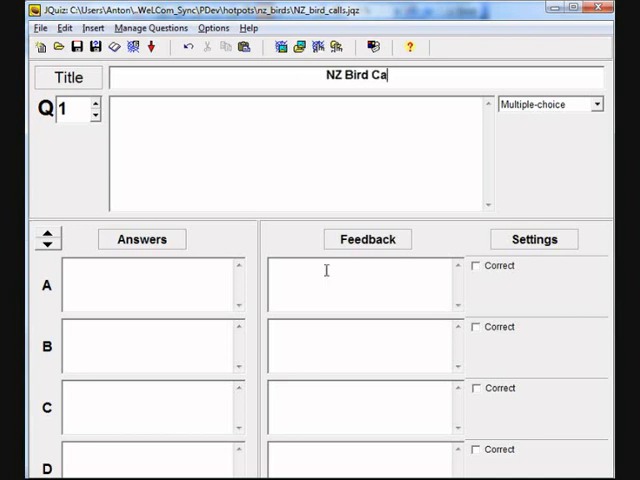
{"action": "type", "text": "lls Q"}
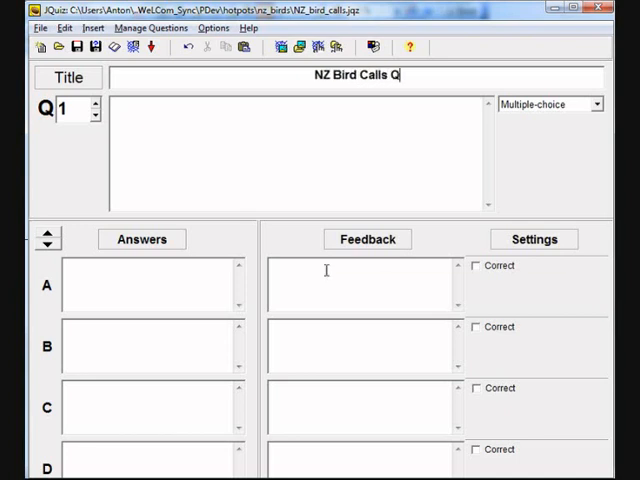
{"action": "type", "text": "uiz"}
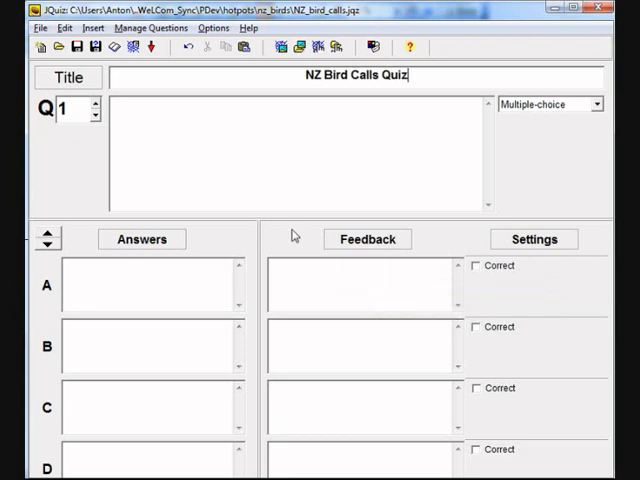
{"action": "key", "text": "alt+tab"}
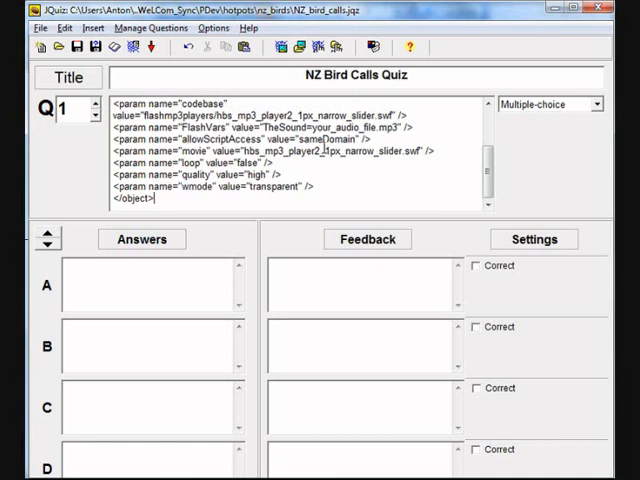
Replace the your_audio_file placeholder in Q1's player code with bellbird.
{"action": "double_click", "coordinate": [325, 125]}
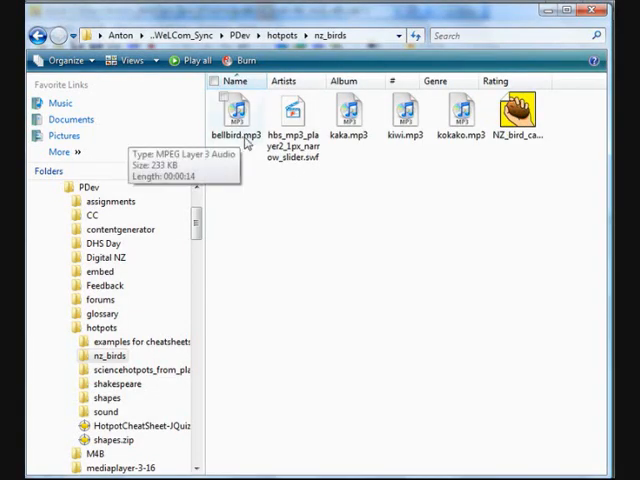
{"action": "mouse_move", "coordinate": [451, 149]}
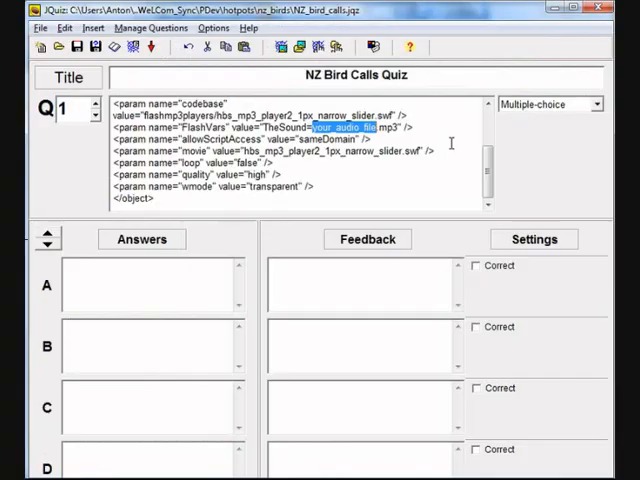
{"action": "type", "text": "bellbi"}
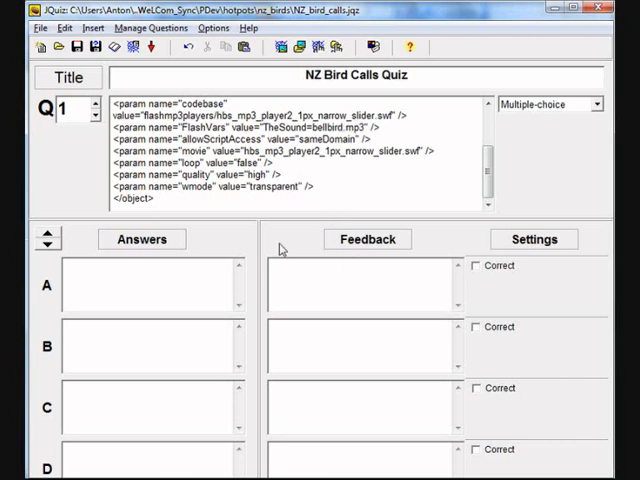
Enter bellbird as Q1's first answer and mark it correct.
{"action": "type", "text": "b"}
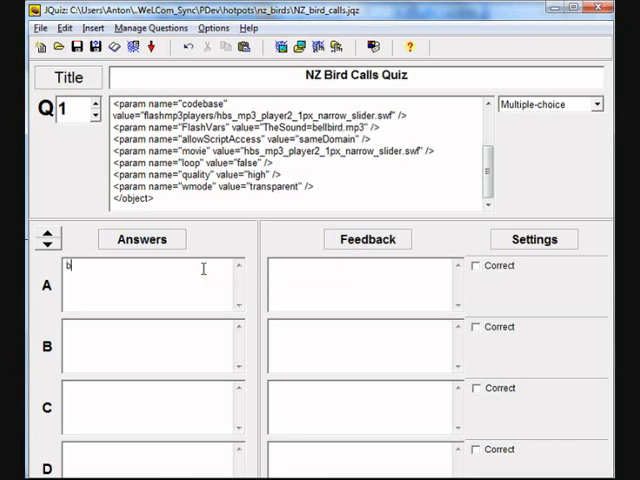
{"action": "type", "text": "ellb"}
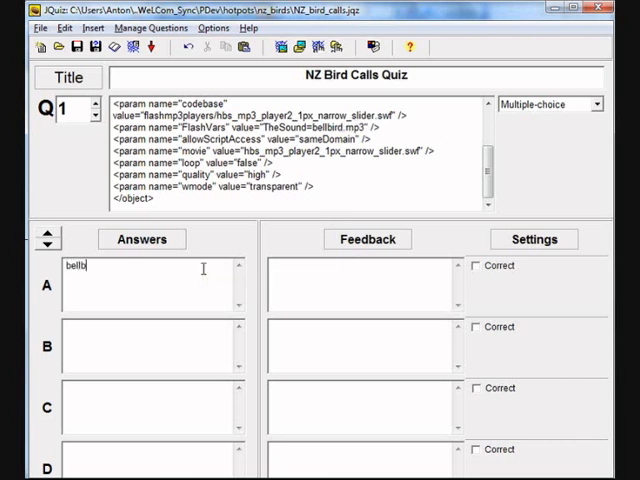
{"action": "type", "text": "ird"}
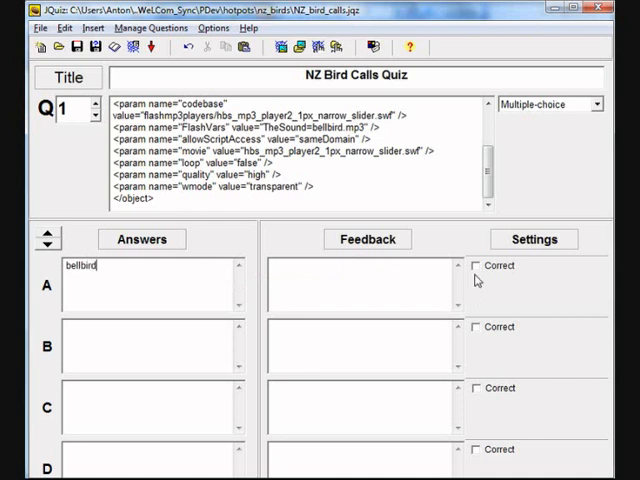
{"action": "left_click", "coordinate": [474, 266]}
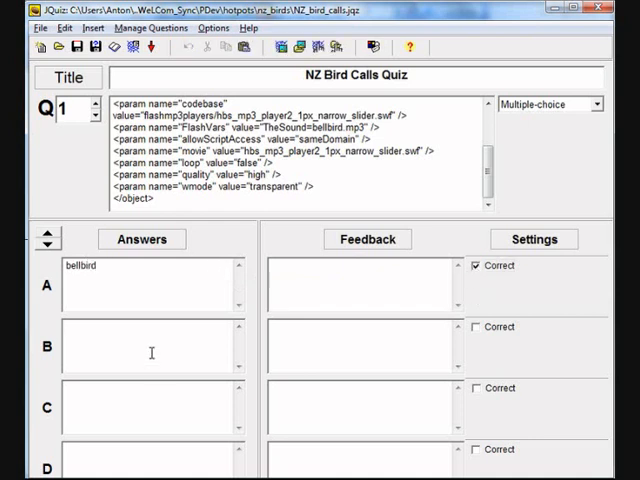
Add kiwi, kokako and kaka as Q1's remaining answers.
{"action": "type", "text": "kiwi"}
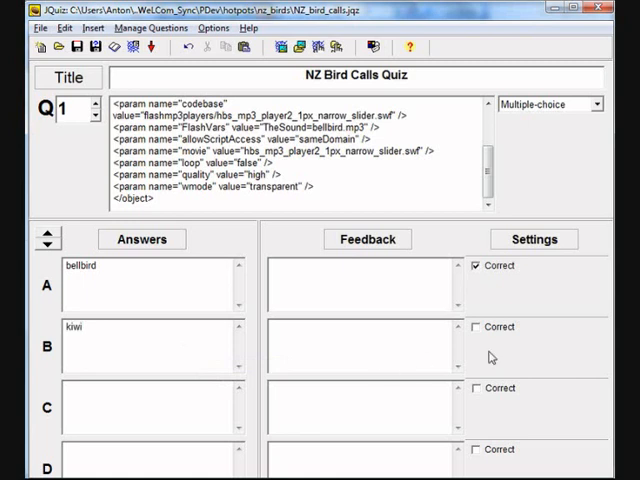
{"action": "type", "text": "k"}
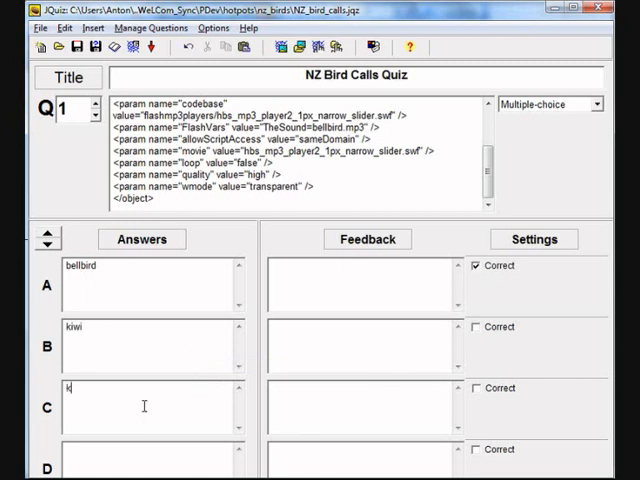
{"action": "type", "text": "oka"}
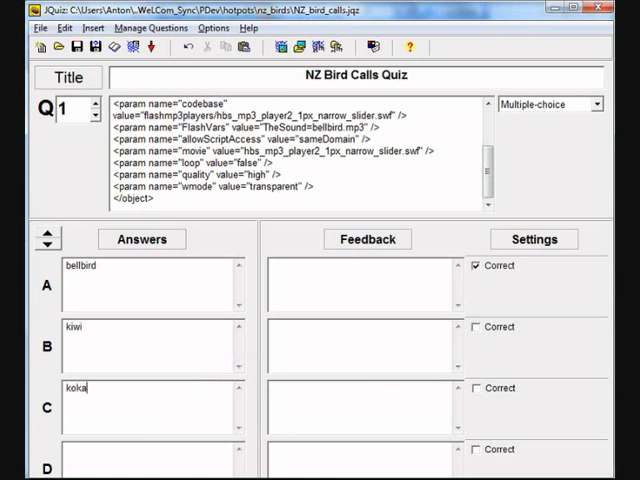
{"action": "type", "text": "ko"}
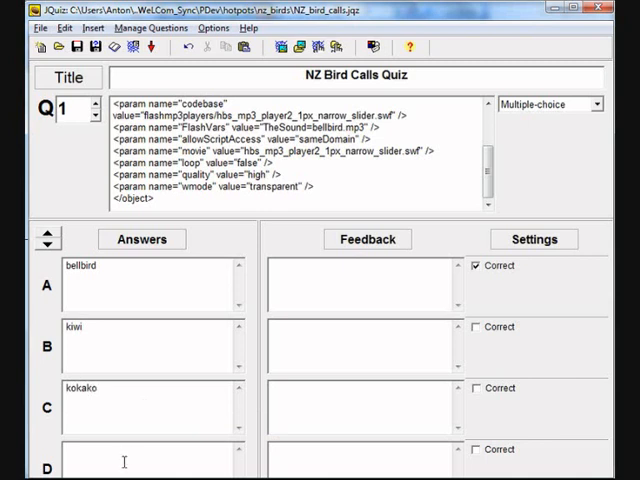
{"action": "type", "text": "kaka"}
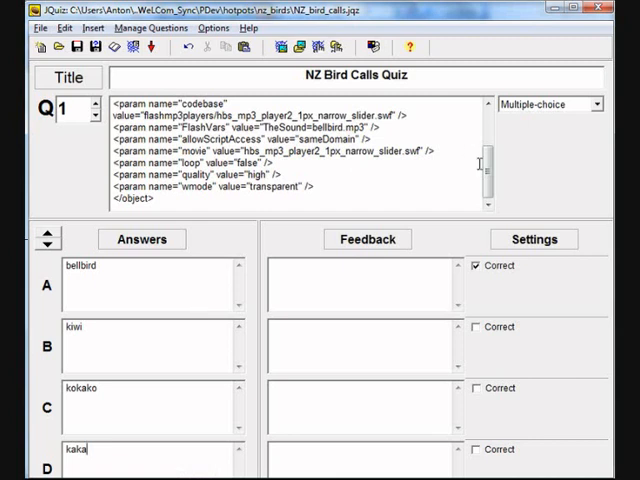
{"action": "left_click", "coordinate": [487, 175]}
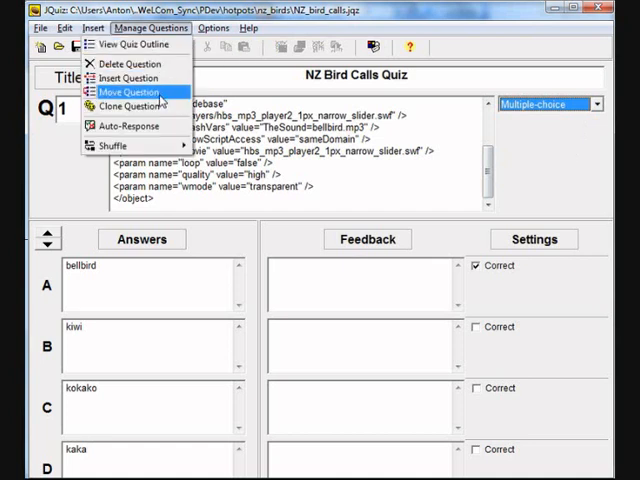
Clone question 1 into question 2, playing kaka.mp3 with kaka marked correct.
{"action": "left_click", "coordinate": [130, 92]}
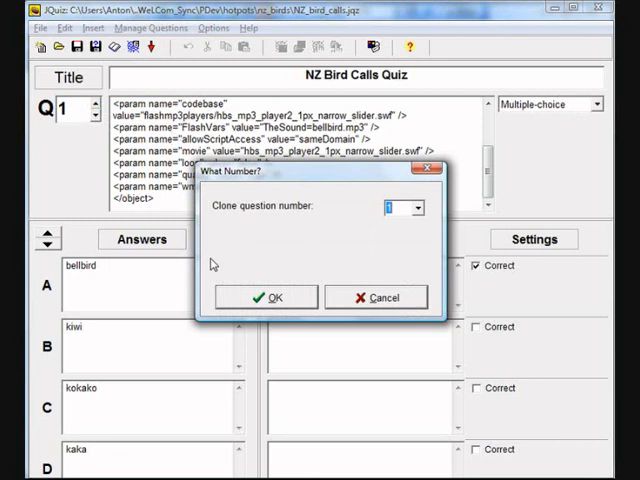
{"action": "left_click", "coordinate": [265, 297]}
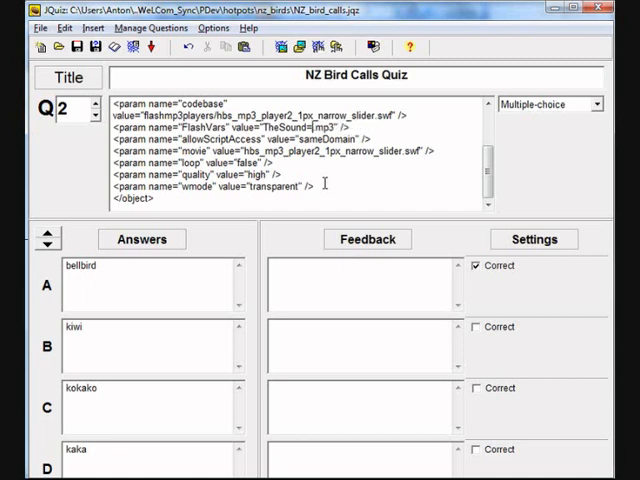
{"action": "type", "text": "kaka."}
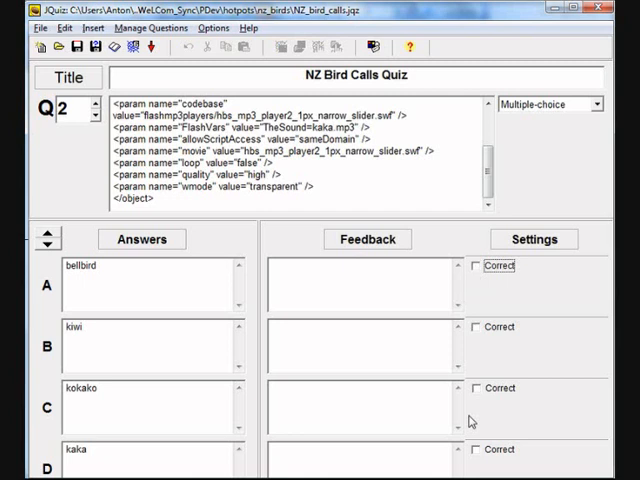
{"action": "left_click", "coordinate": [474, 449]}
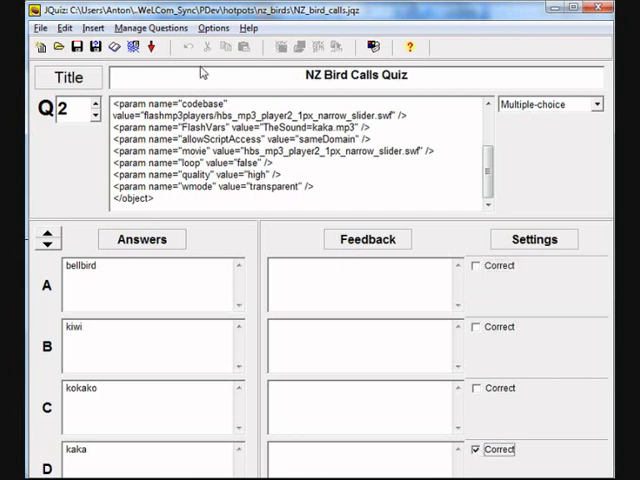
Clone question 2 into question 3 with kiwi marked correct.
{"action": "left_click", "coordinate": [150, 27]}
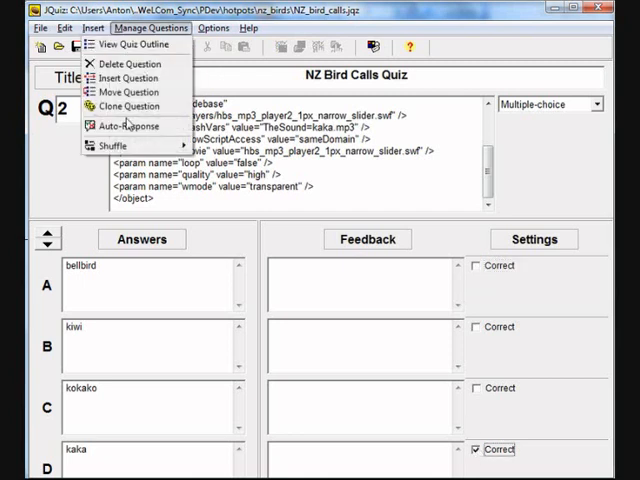
{"action": "left_click", "coordinate": [130, 107]}
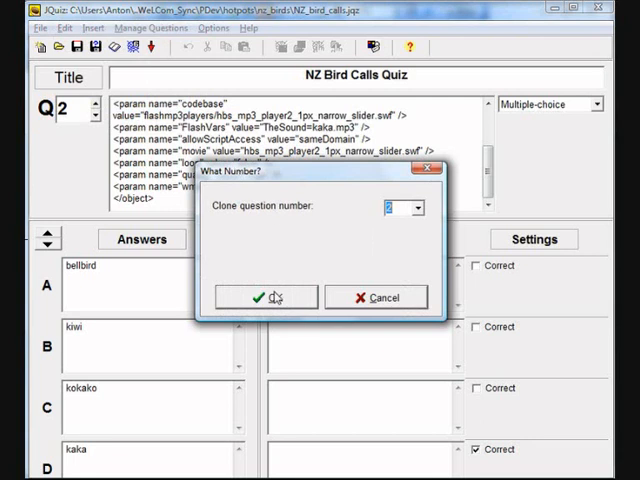
{"action": "left_click", "coordinate": [263, 297]}
{"action": "type", "text": "iwi"}
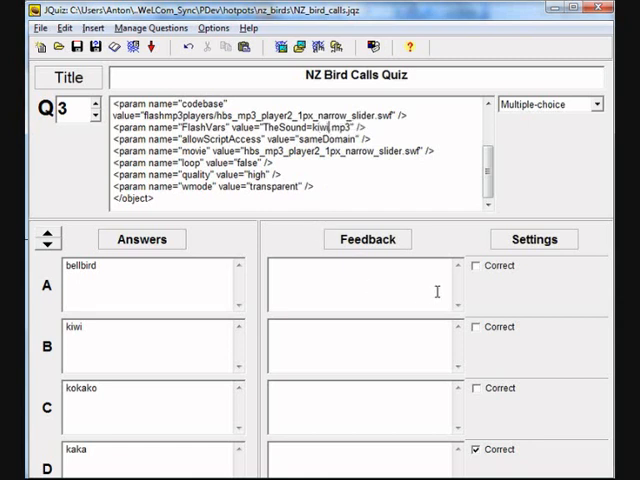
{"action": "left_click", "coordinate": [475, 327]}
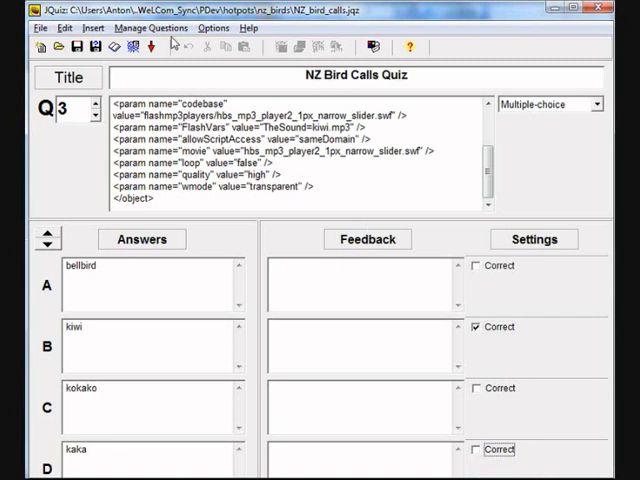
Clone question 3 into question 4 and mark kokako correct.
{"action": "left_click", "coordinate": [150, 27]}
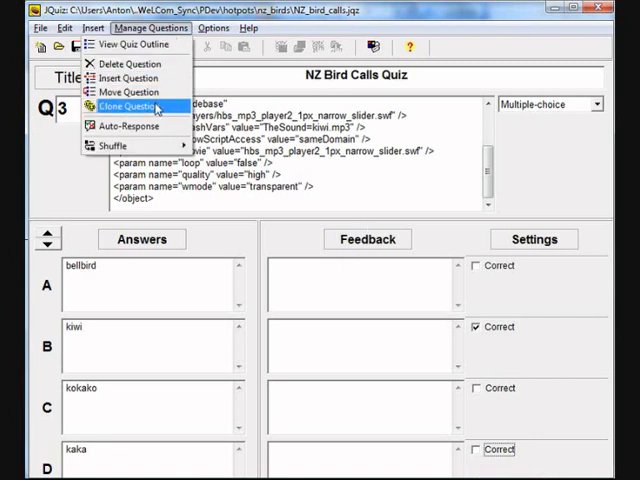
{"action": "left_click", "coordinate": [132, 106]}
{"action": "type", "text": "okako"}
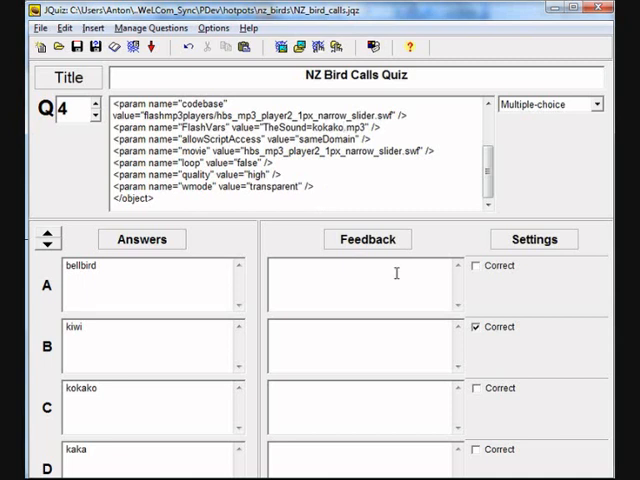
{"action": "left_click", "coordinate": [476, 388]}
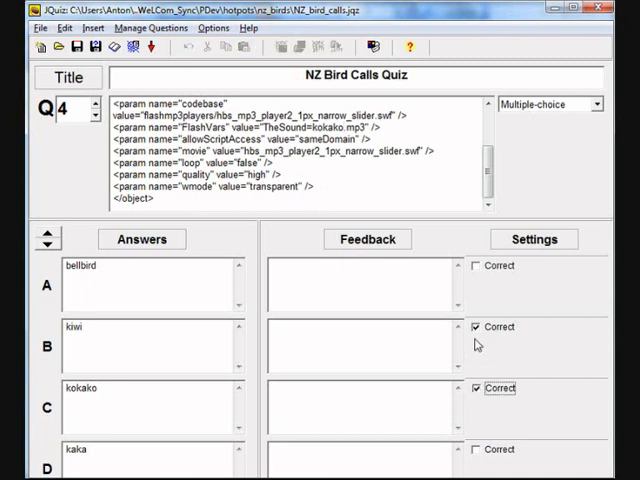
Unmark kiwi in Q4 and finish the instructions with 'whose bird call you can hear.'.
{"action": "left_click", "coordinate": [474, 327]}
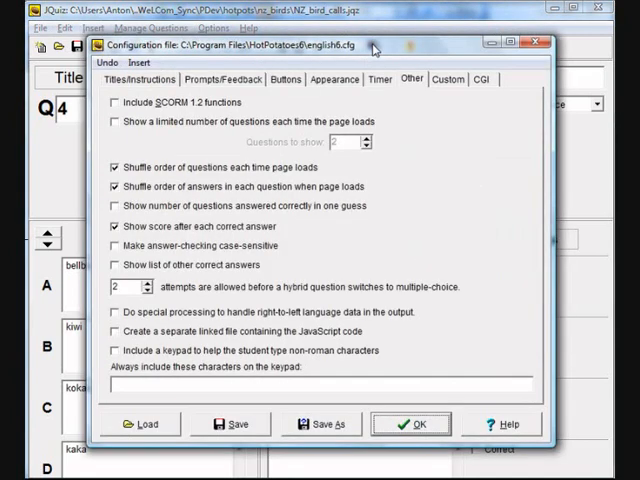
{"action": "mouse_move", "coordinate": [406, 91]}
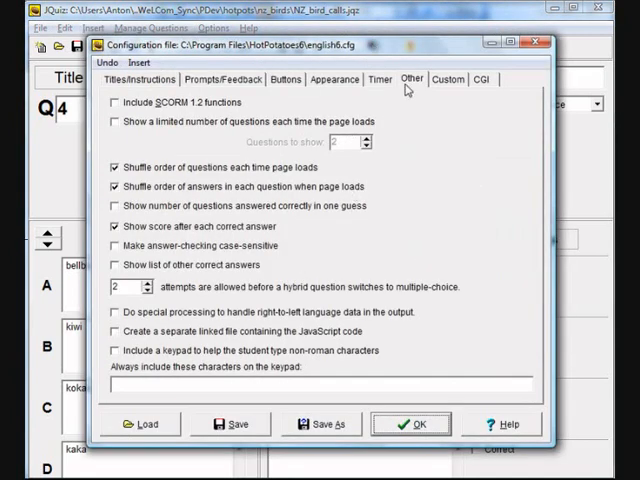
{"action": "mouse_move", "coordinate": [330, 220]}
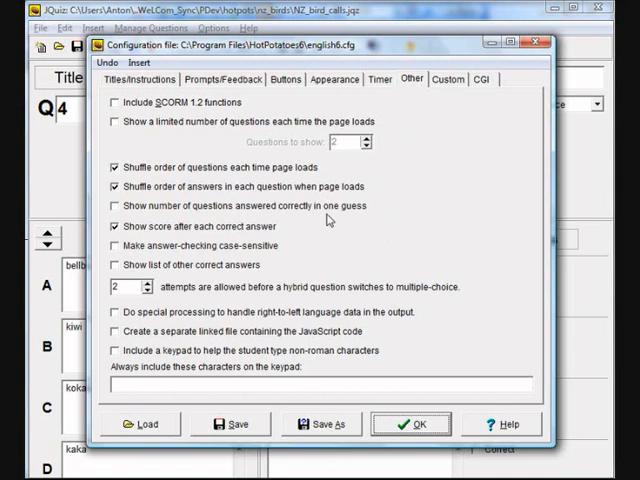
{"action": "left_click", "coordinate": [140, 79]}
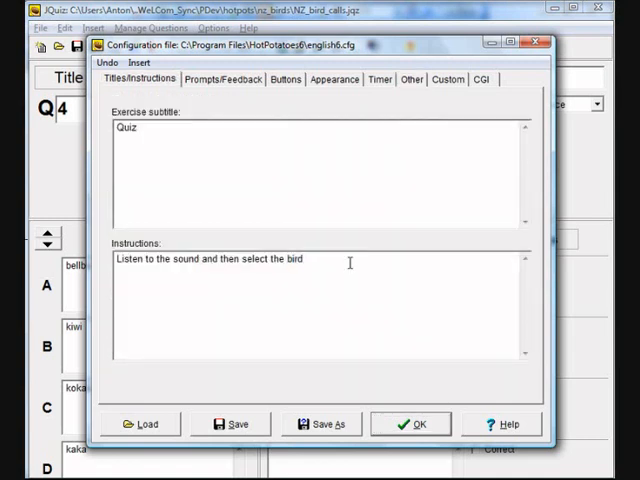
{"action": "type", "text": "whose"}
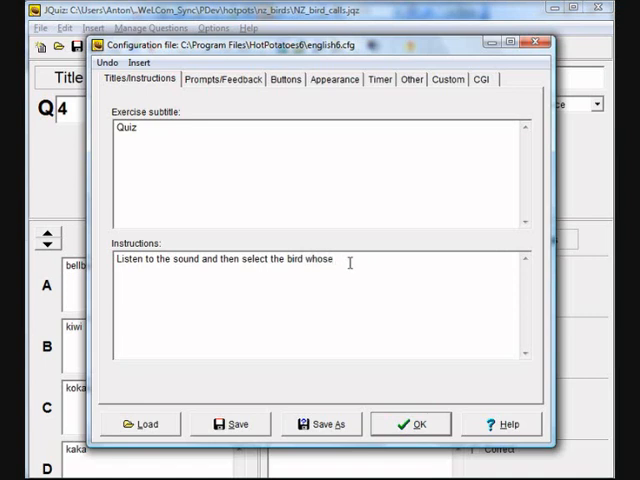
{"action": "type", "text": "bird call you can"}
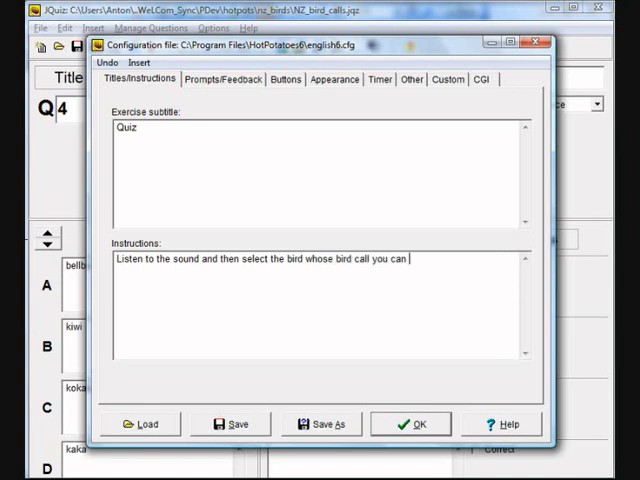
{"action": "type", "text": "hear."}
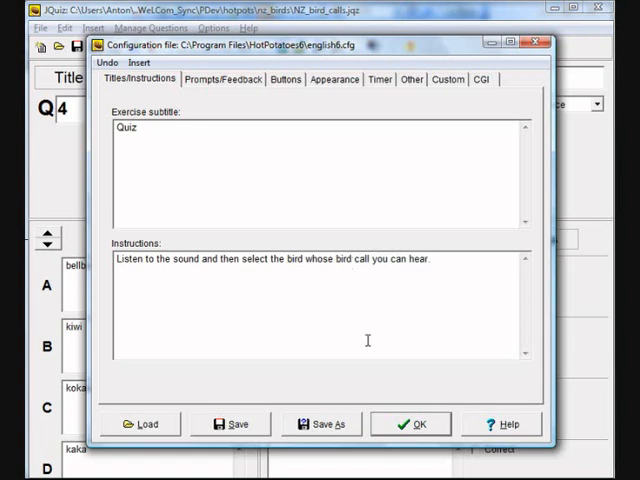
{"action": "left_click", "coordinate": [410, 423]}
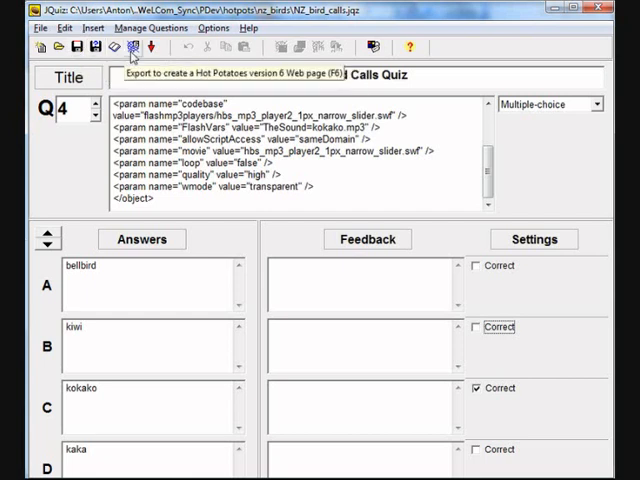
Export the quiz as NZ_bird_calls.htm in the nz_birds folder.
{"action": "left_click", "coordinate": [131, 47]}
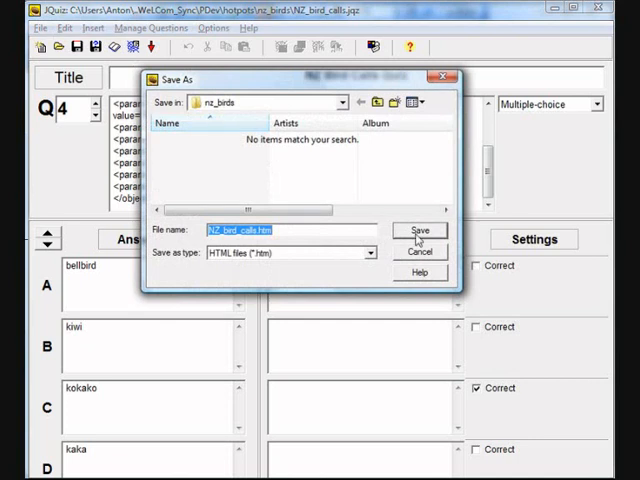
{"action": "left_click", "coordinate": [419, 230]}
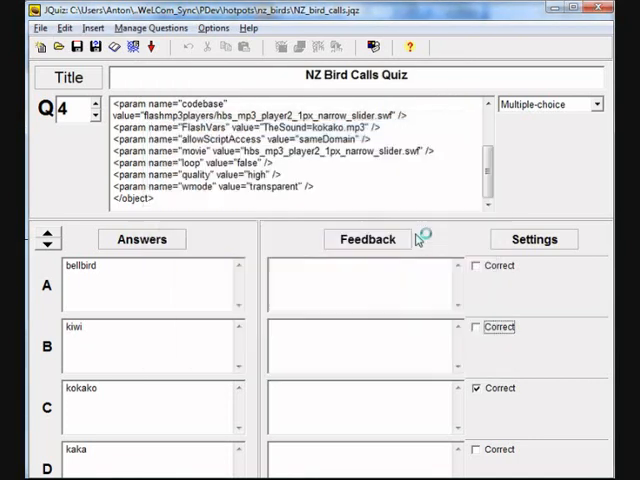